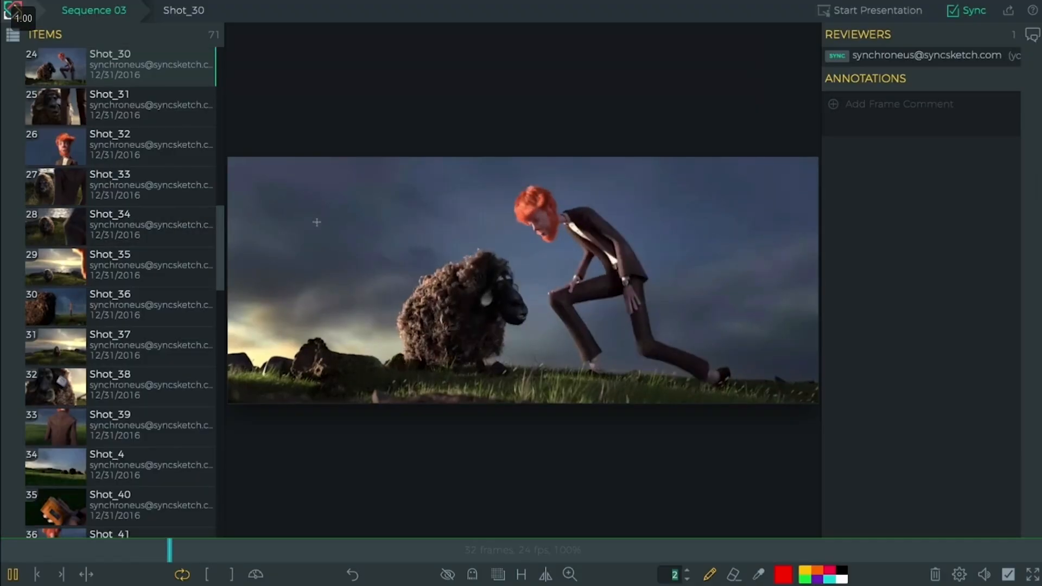
# - Look over the SyncSketch homepage's features section and the pricing plans
pyautogui.scroll(-3)
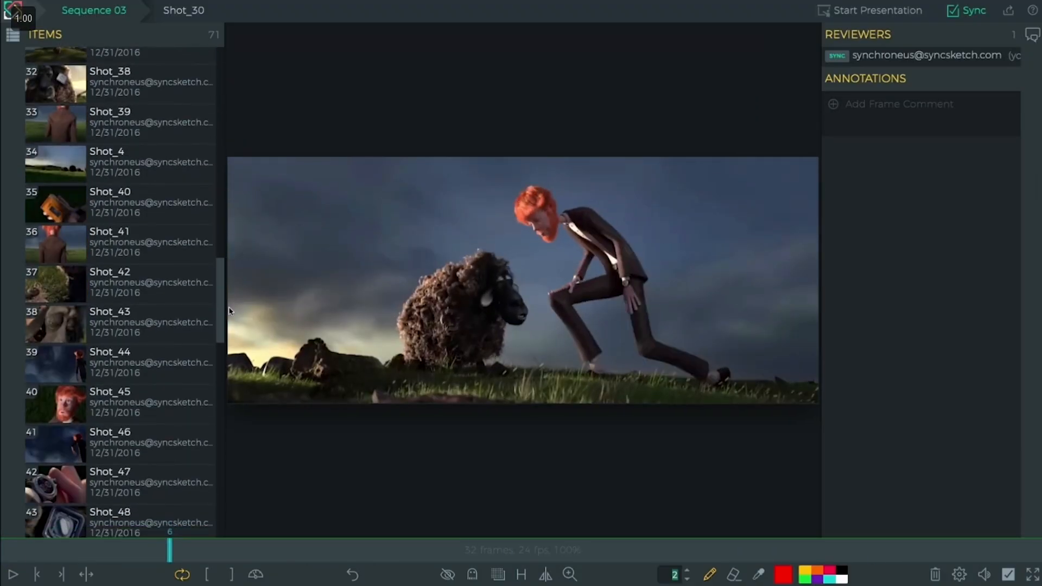
pyautogui.scroll(-3)
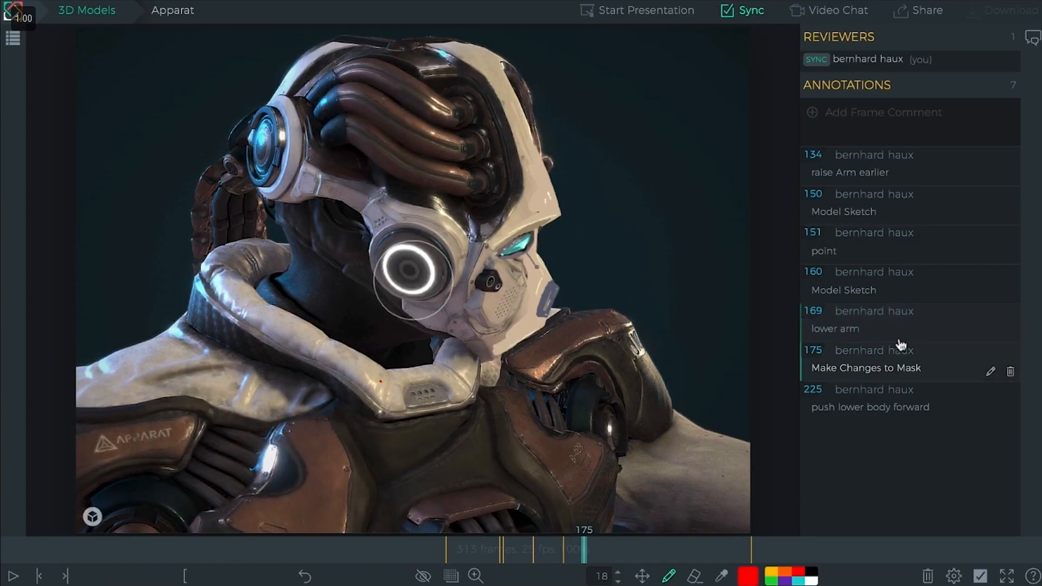
pyautogui.click(866, 367)
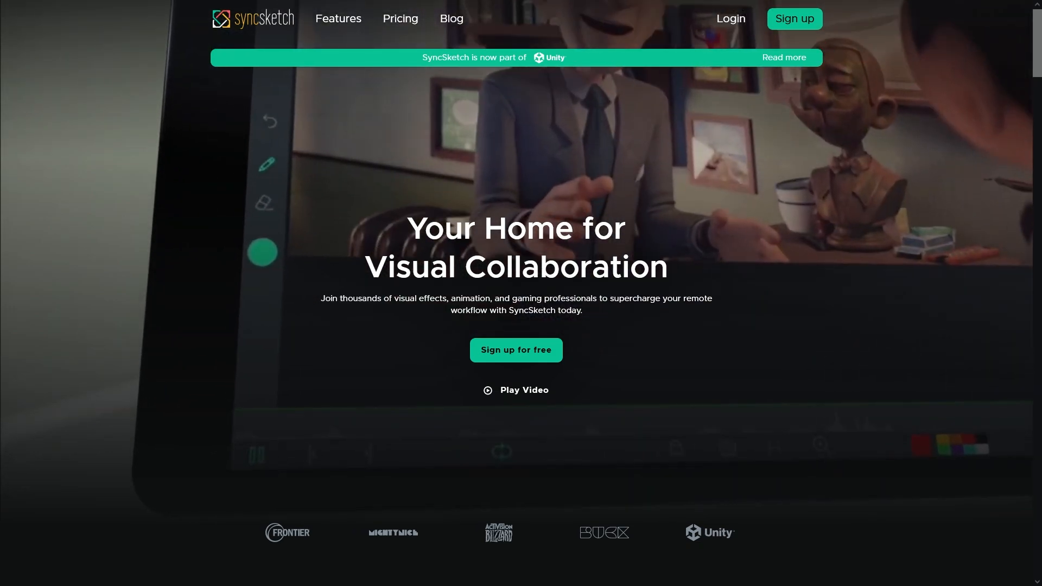
pyautogui.scroll(-3)
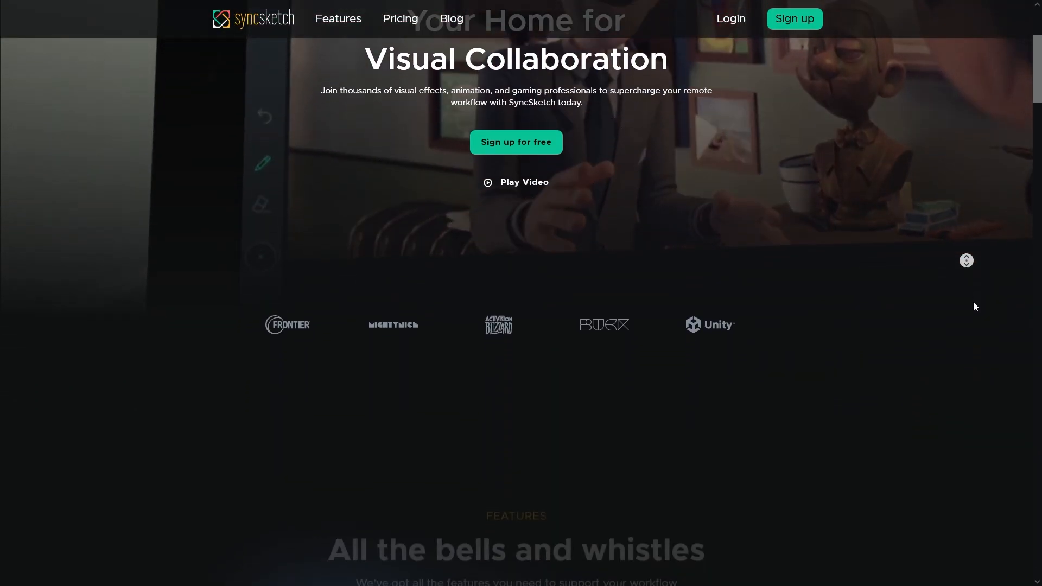
pyautogui.scroll(-3)
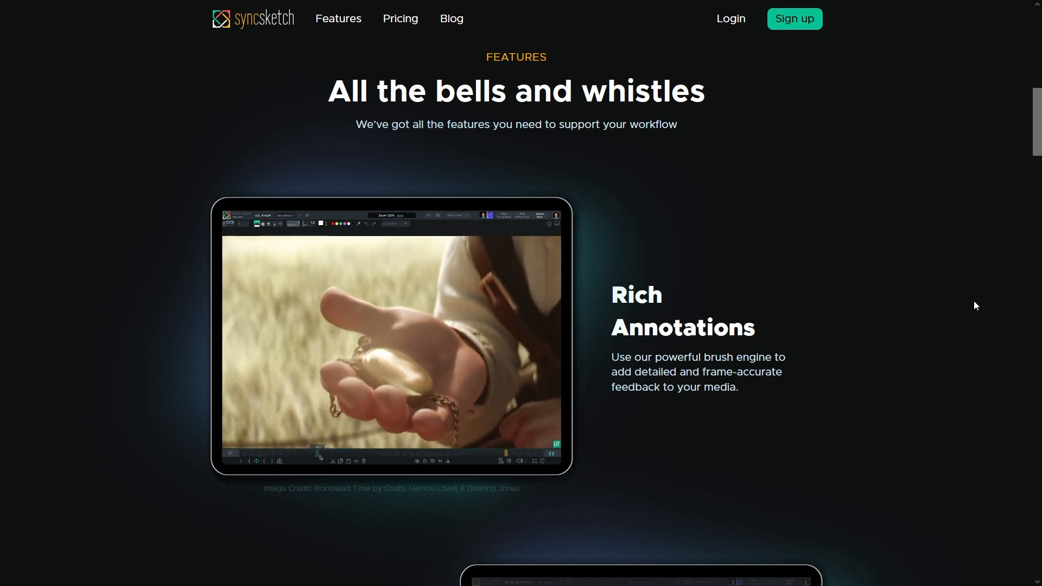
# - Scroll past Rich Annotations and Synchronous Presentation to the 3D Model Reviews description
pyautogui.scroll(-3)
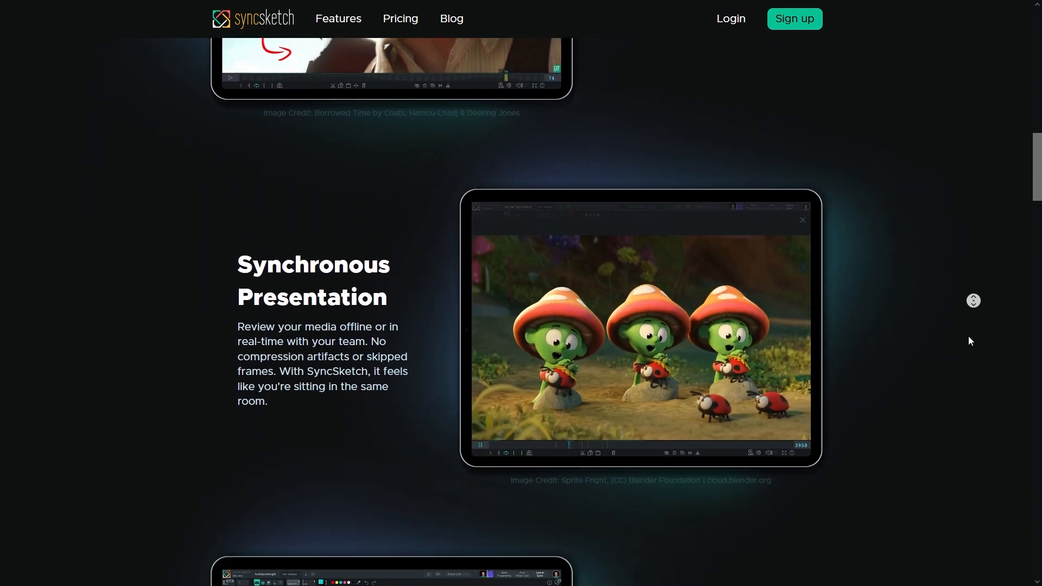
pyautogui.scroll(-3)
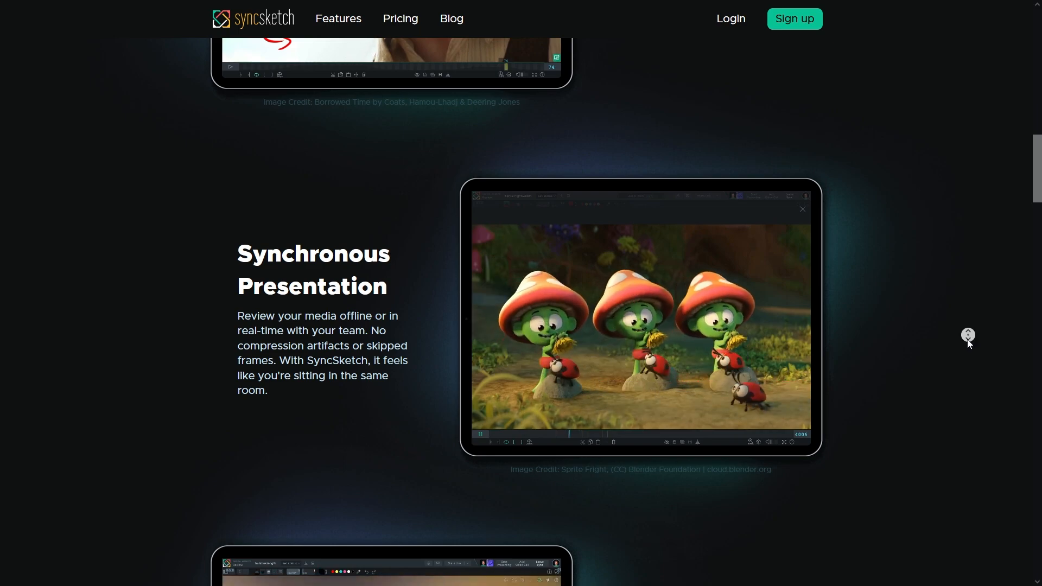
pyautogui.scroll(-3)
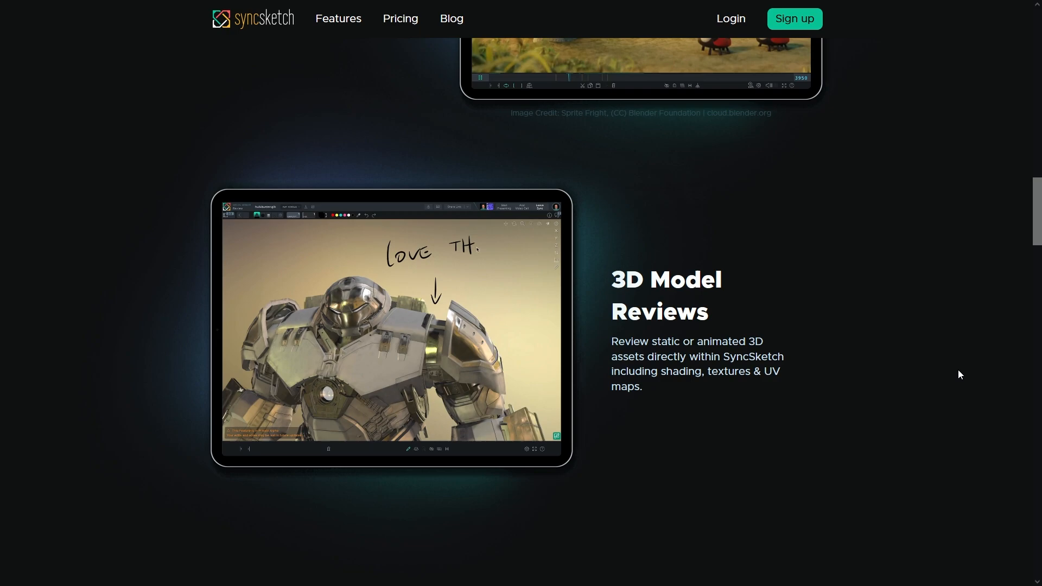
pyautogui.click(399, 19)
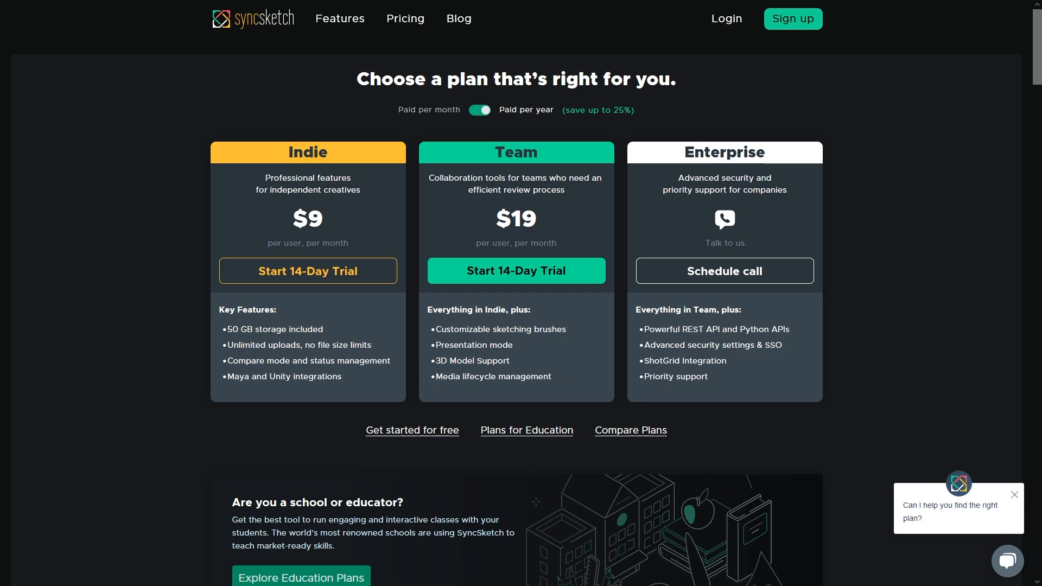
pyautogui.scroll(-3)
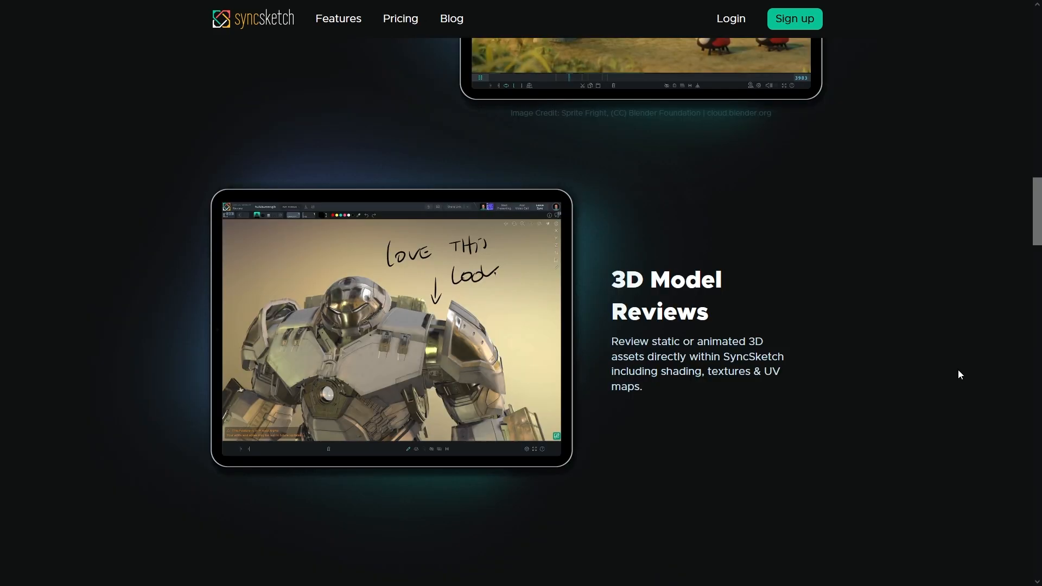